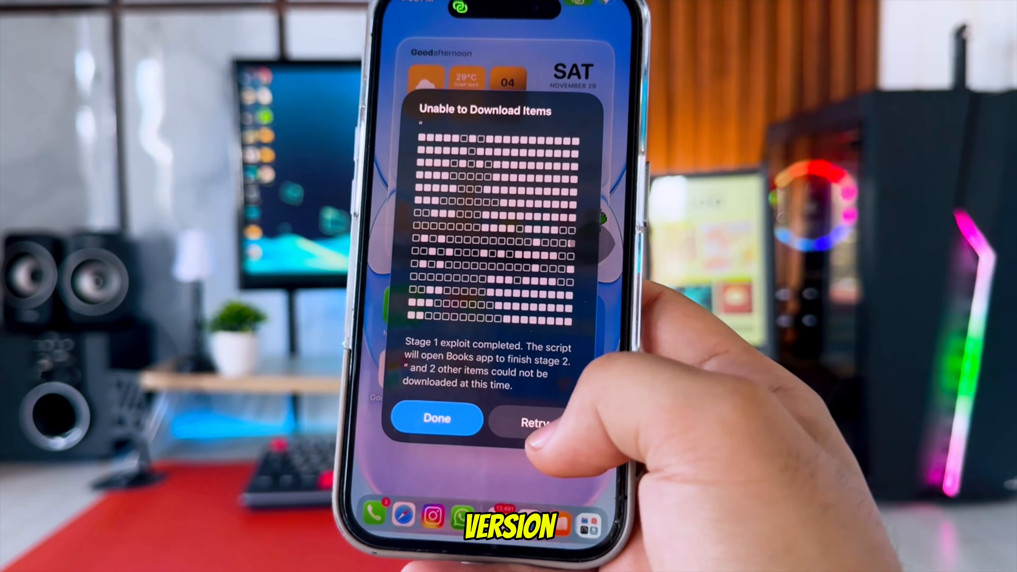
Step: Dismiss the stage 1 exploit completion notice and scroll through the iPhone Settings list
{"action": "left_click", "coordinate": [436, 418]}
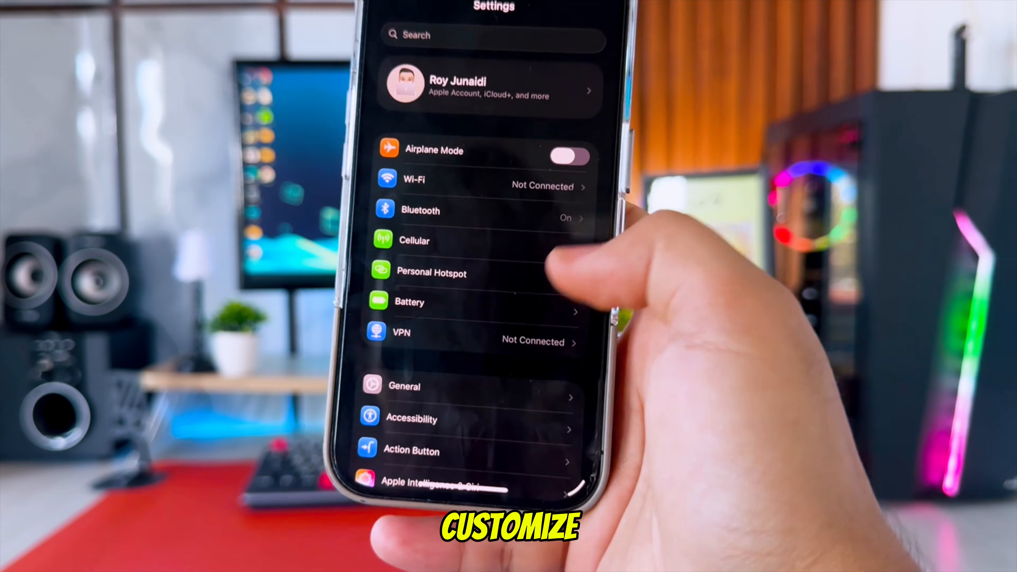
{"action": "scroll", "scroll_direction": "down", "scroll_amount": 3}
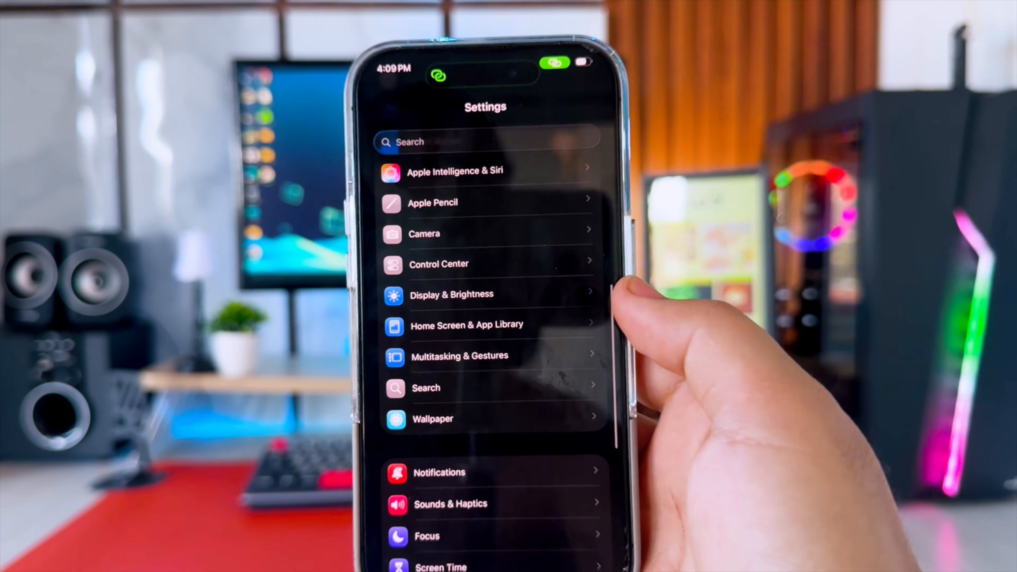
{"action": "scroll", "scroll_direction": "down", "scroll_amount": 3}
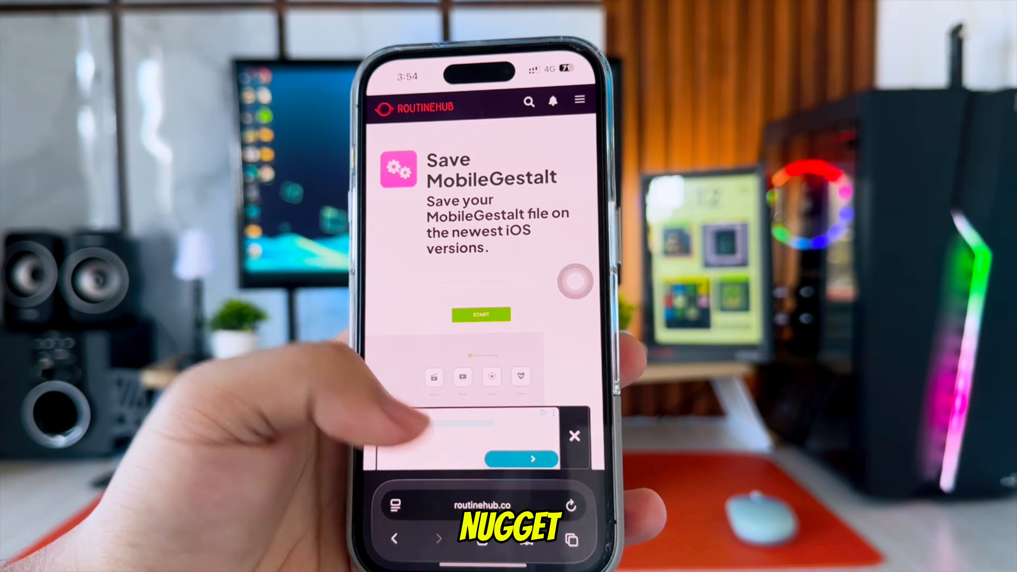
Step: Add the Save MobileGestalt shortcut from RoutineHub to the library and run it
{"action": "scroll", "scroll_direction": "down", "scroll_amount": 3}
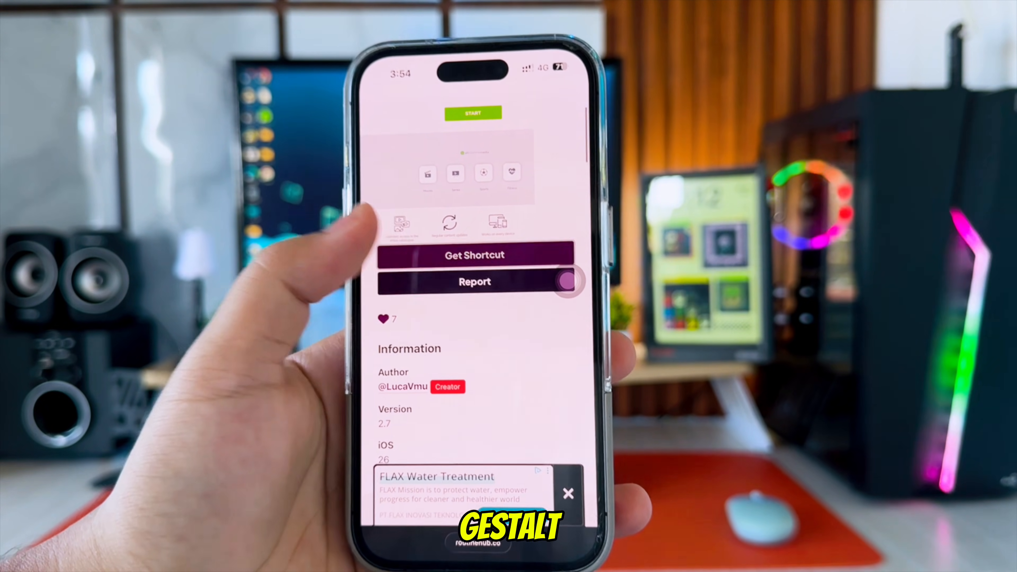
{"action": "left_click", "coordinate": [474, 254]}
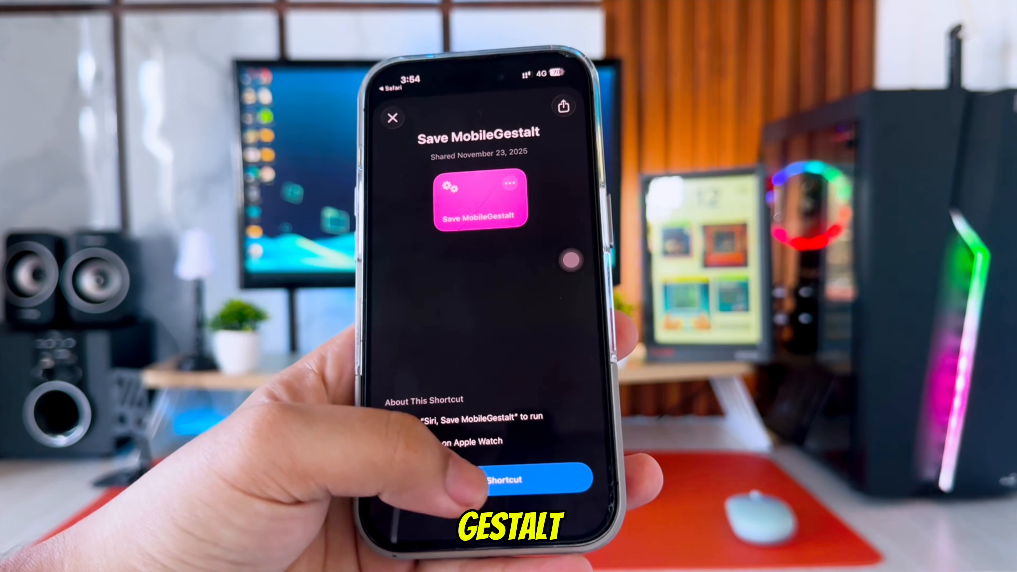
{"action": "left_click", "coordinate": [393, 117]}
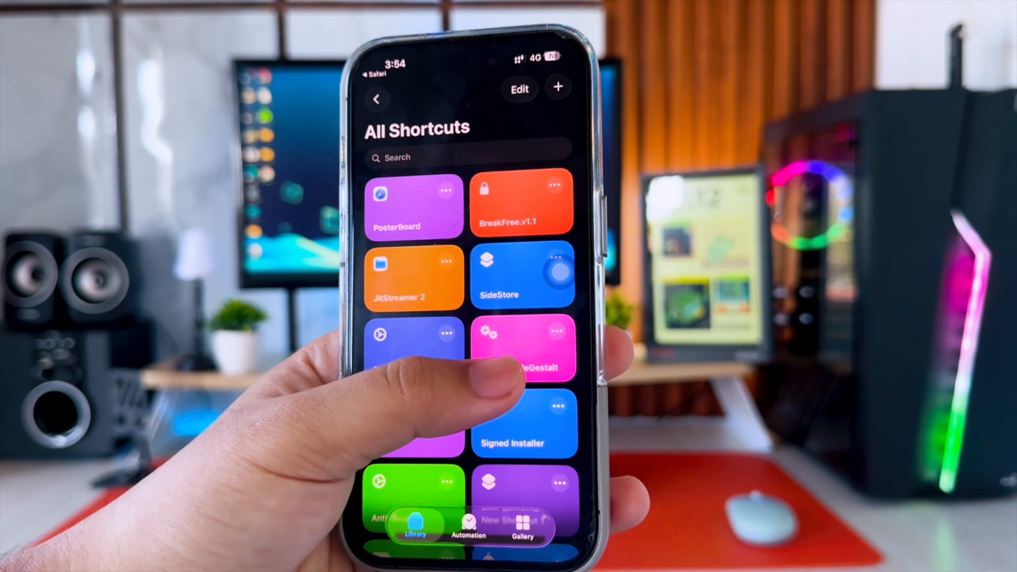
{"action": "left_click", "coordinate": [524, 347]}
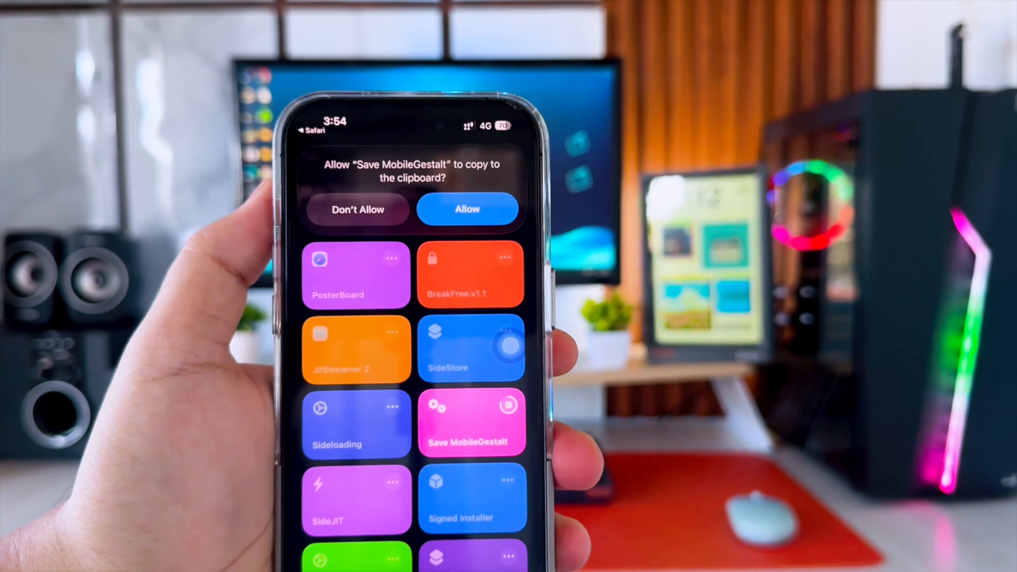
Step: Allow clipboard access, follow the shortcut steps and send com.apple.MobileGestalt to Save to Files
{"action": "left_click", "coordinate": [466, 209]}
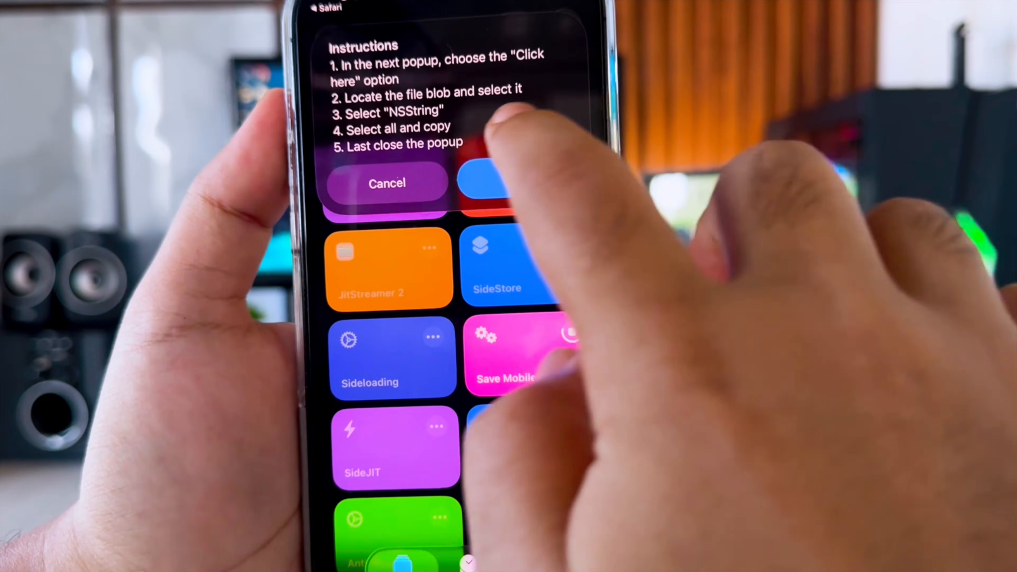
{"action": "left_click", "coordinate": [513, 185]}
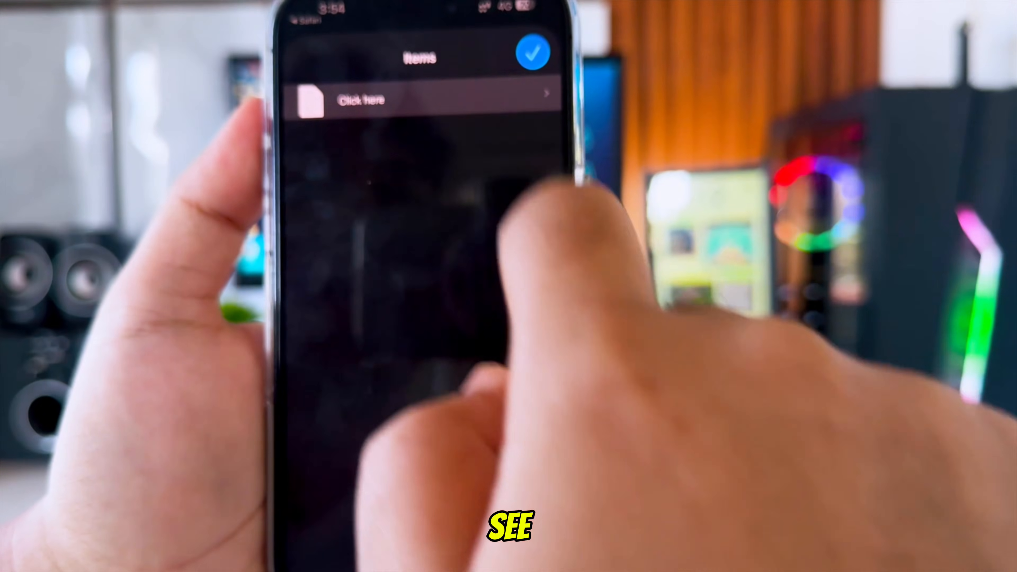
{"action": "left_click", "coordinate": [420, 101]}
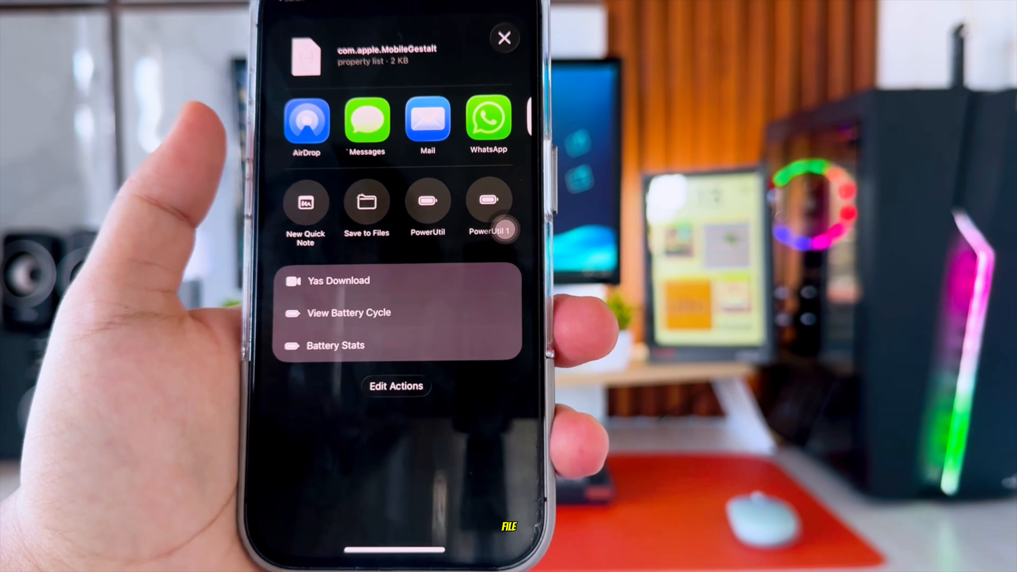
{"action": "left_click", "coordinate": [366, 207]}
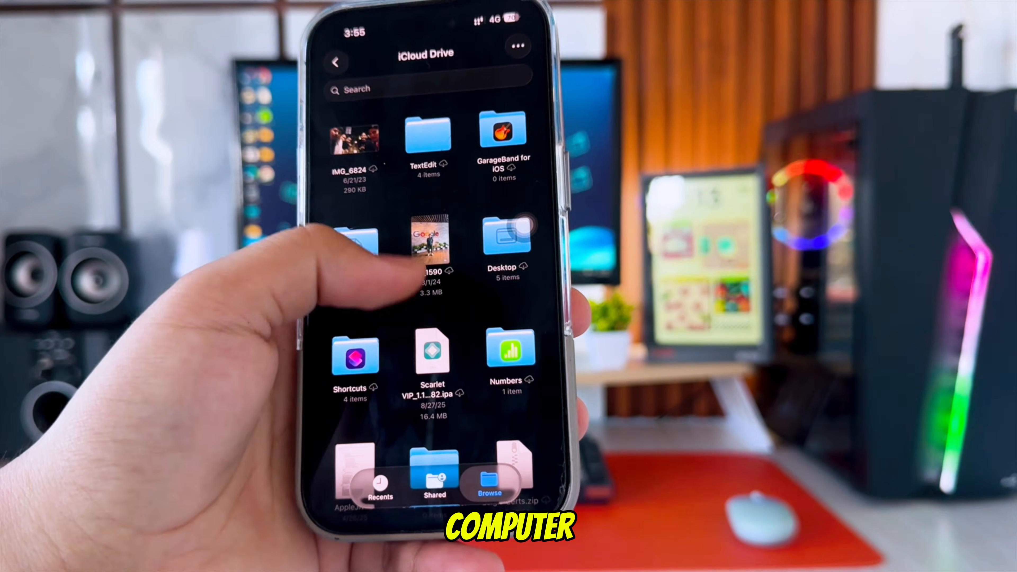
Step: Choose iCloud Drive as the save location for the MobileGestalt file
{"action": "left_click", "coordinate": [490, 480]}
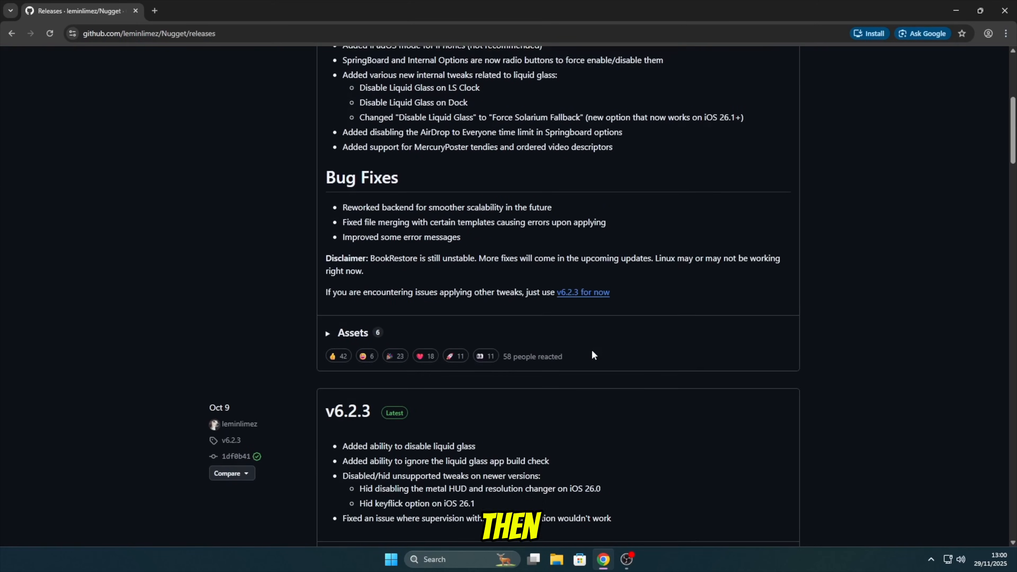
Step: Expand the Nugget v7.0 release Assets to show the Linux, macOS and Windows downloads
{"action": "left_click", "coordinate": [328, 332]}
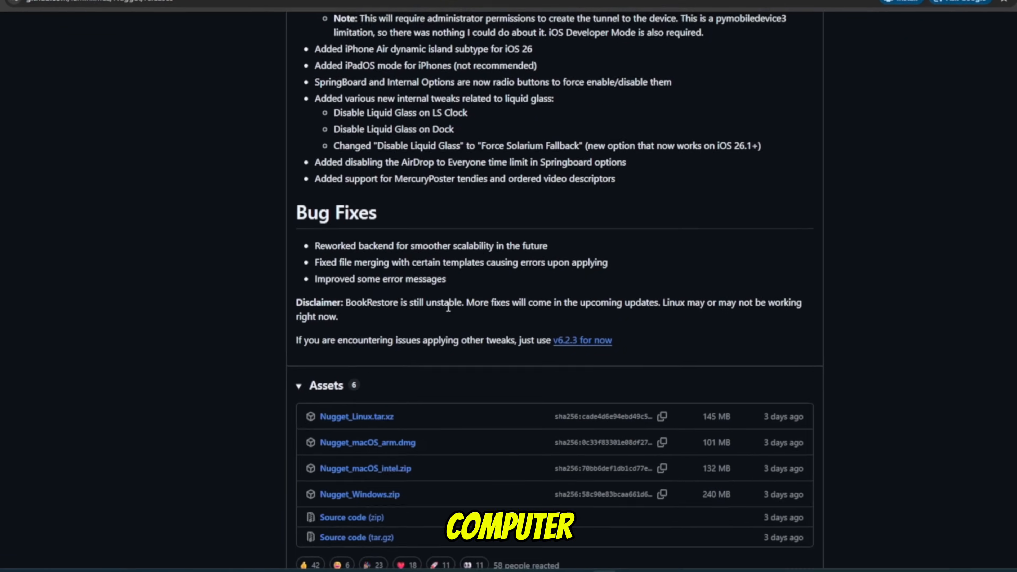
{"action": "scroll", "scroll_direction": "down", "scroll_amount": 3}
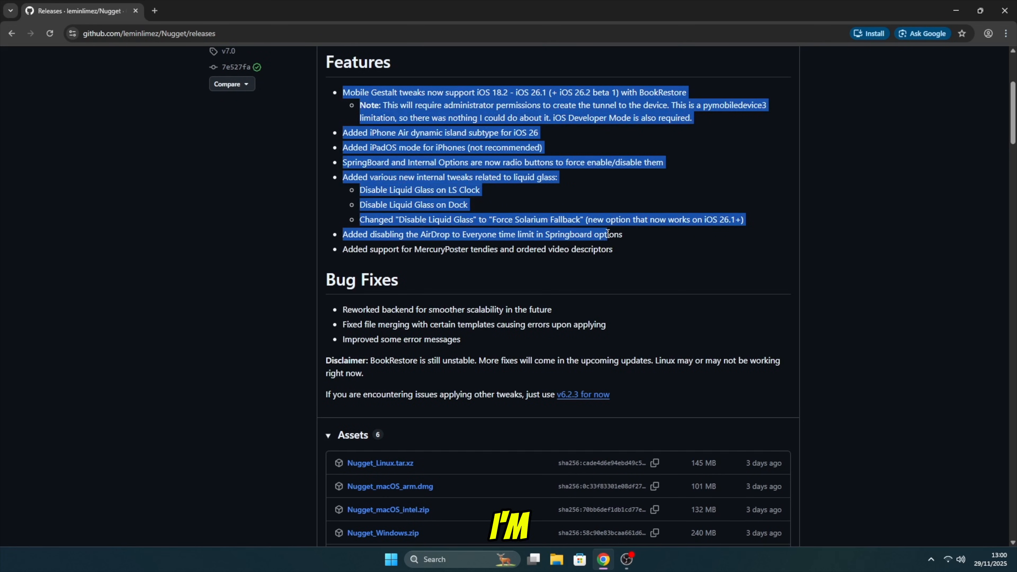
{"action": "scroll", "scroll_direction": "down", "scroll_amount": 3}
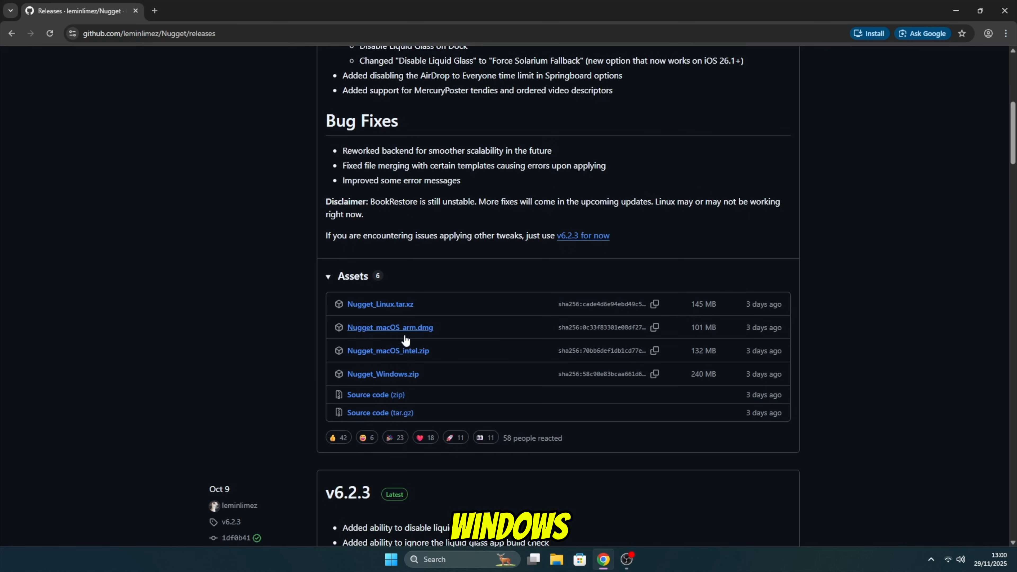
{"action": "mouse_move", "coordinate": [388, 350]}
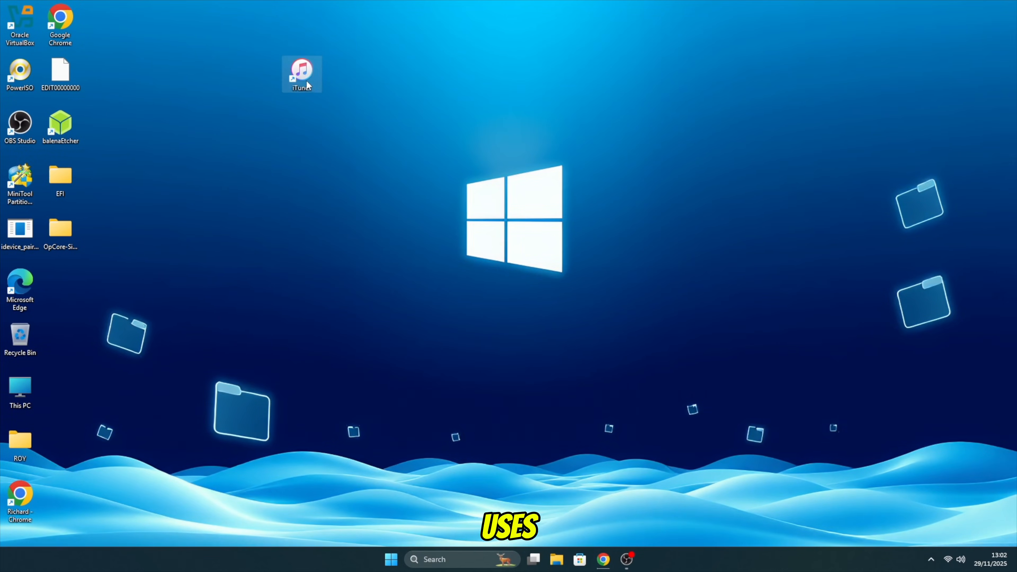
Step: Launch iTunes from the desktop shortcut and look around its library sidebar and menus
{"action": "double_click", "coordinate": [301, 73]}
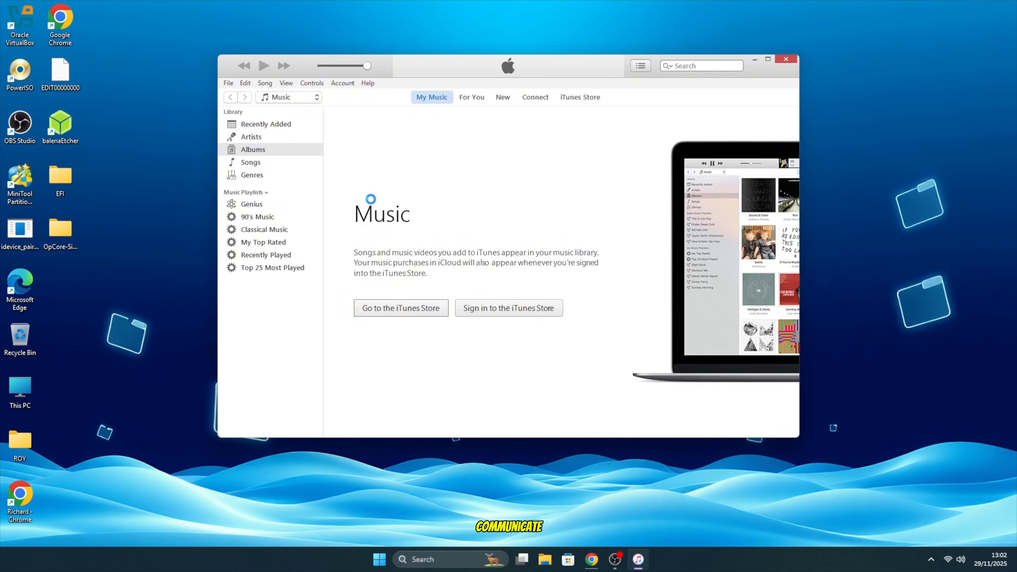
{"action": "left_click", "coordinate": [508, 307]}
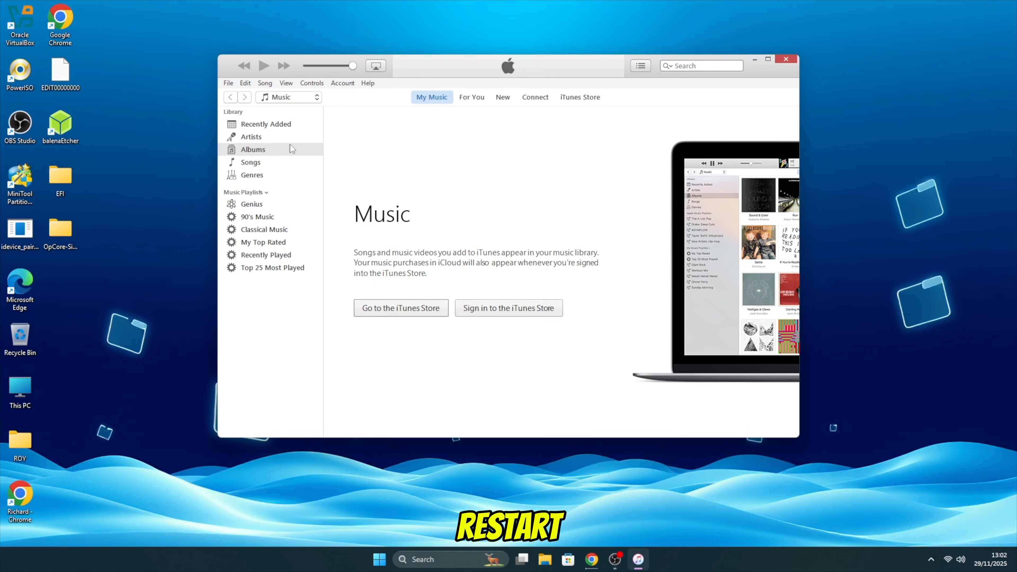
{"action": "left_click", "coordinate": [266, 124]}
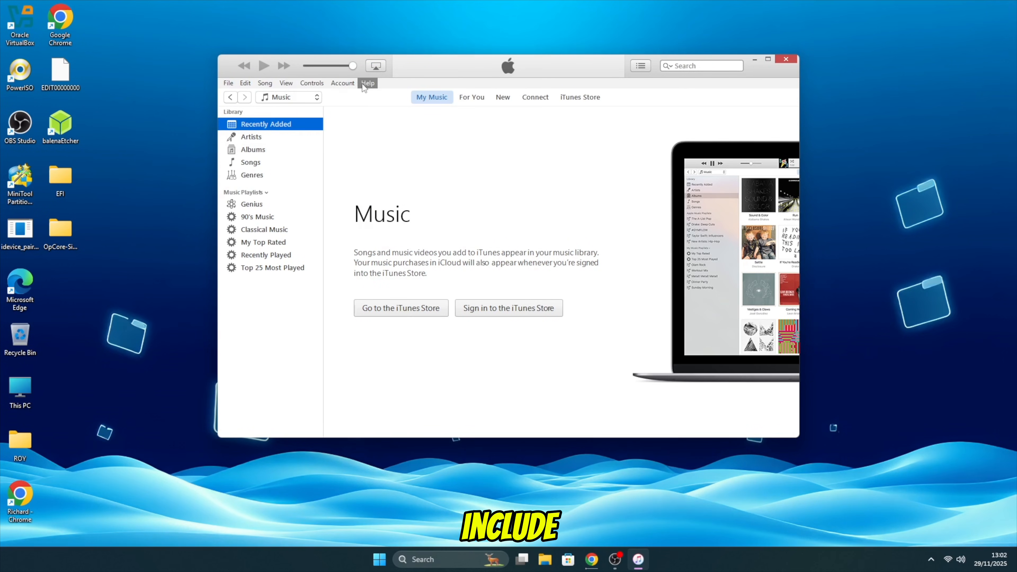
{"action": "left_click", "coordinate": [311, 83]}
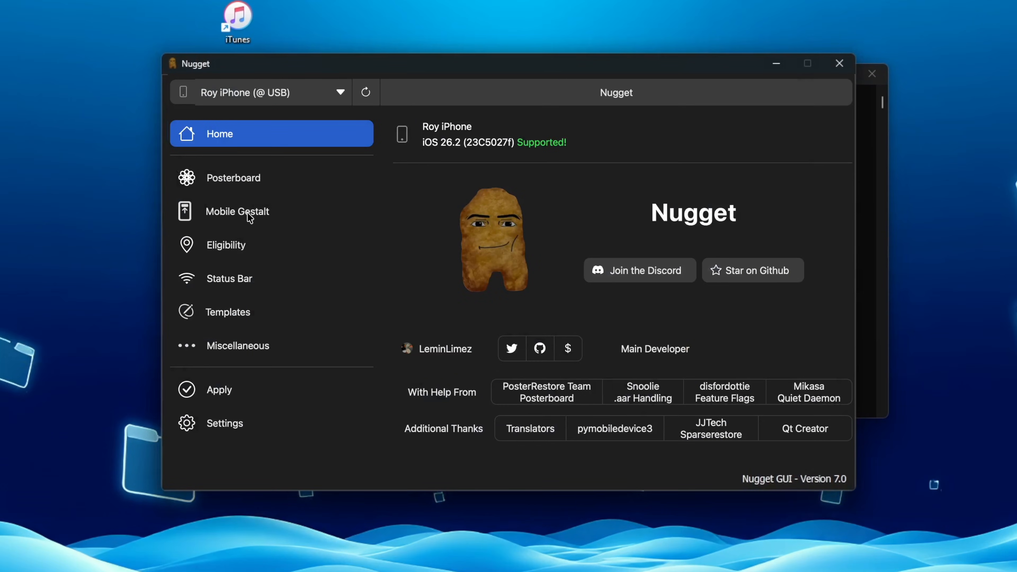
Step: Browse Nugget's Mobile Gestalt, status bar and templates pages, enabling charge limit, iPhone 16, iPadOS and Apple Pencil tweaks
{"action": "left_click", "coordinate": [237, 211]}
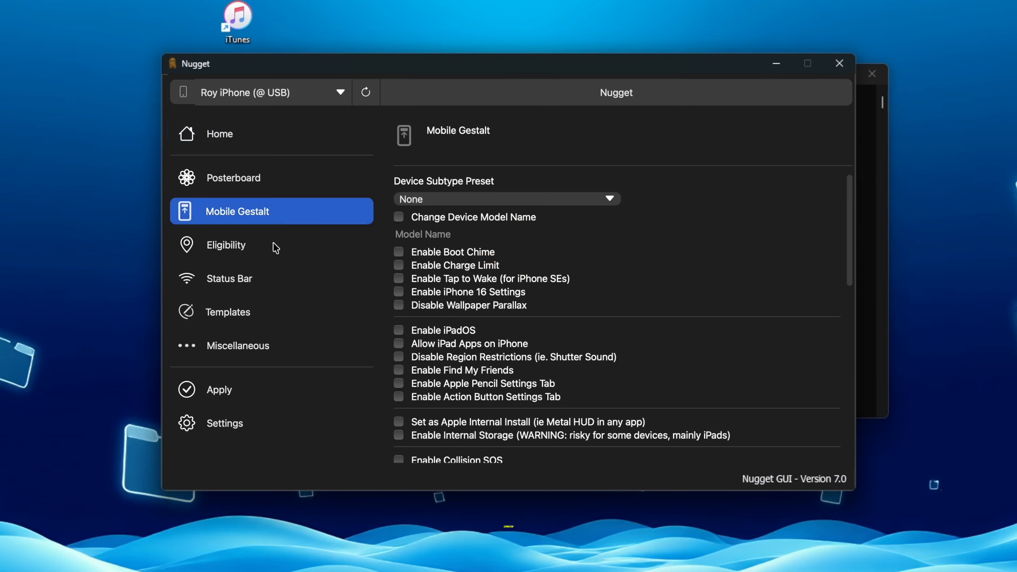
{"action": "left_click", "coordinate": [228, 278]}
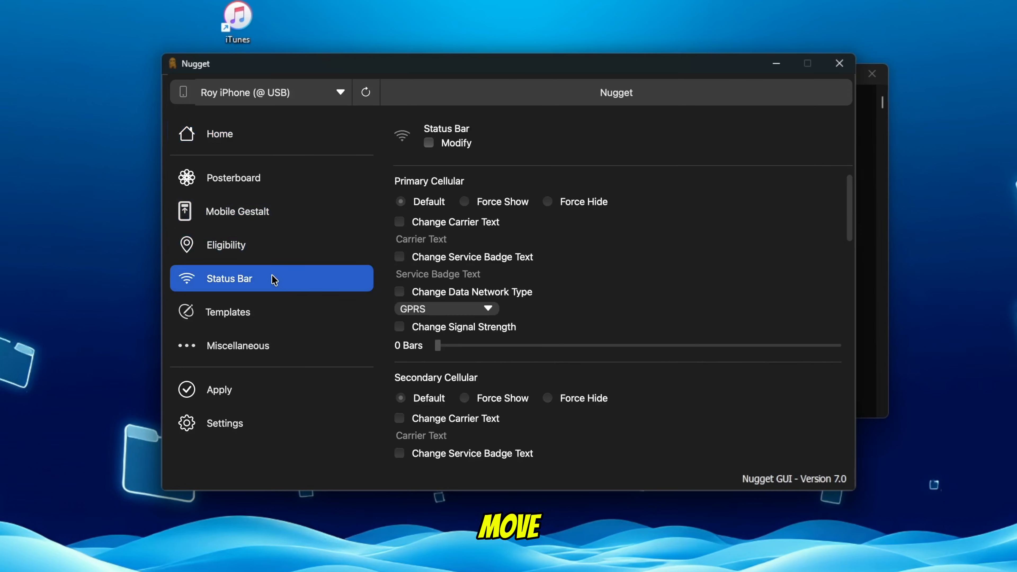
{"action": "left_click", "coordinate": [228, 312]}
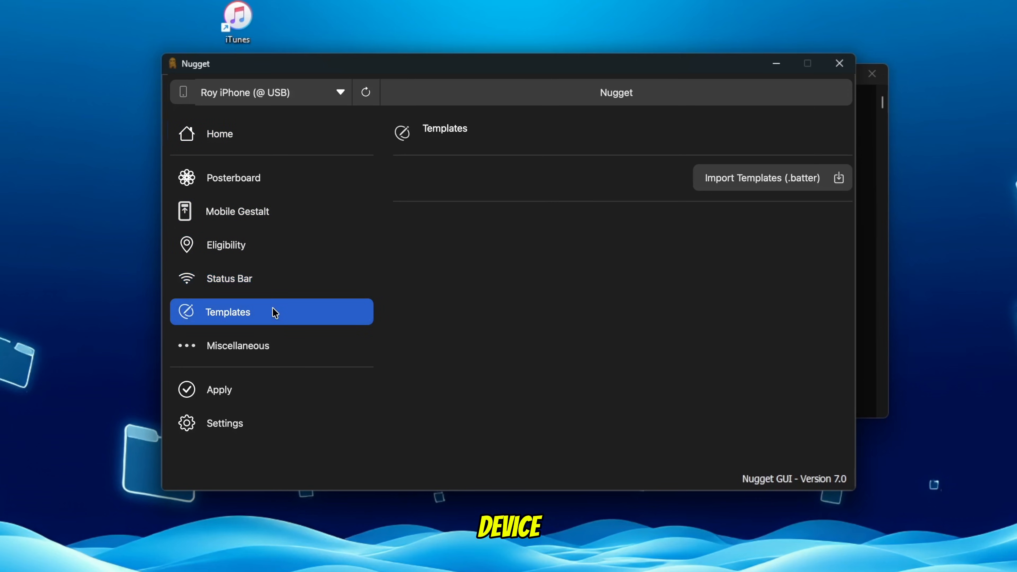
{"action": "left_click", "coordinate": [236, 211]}
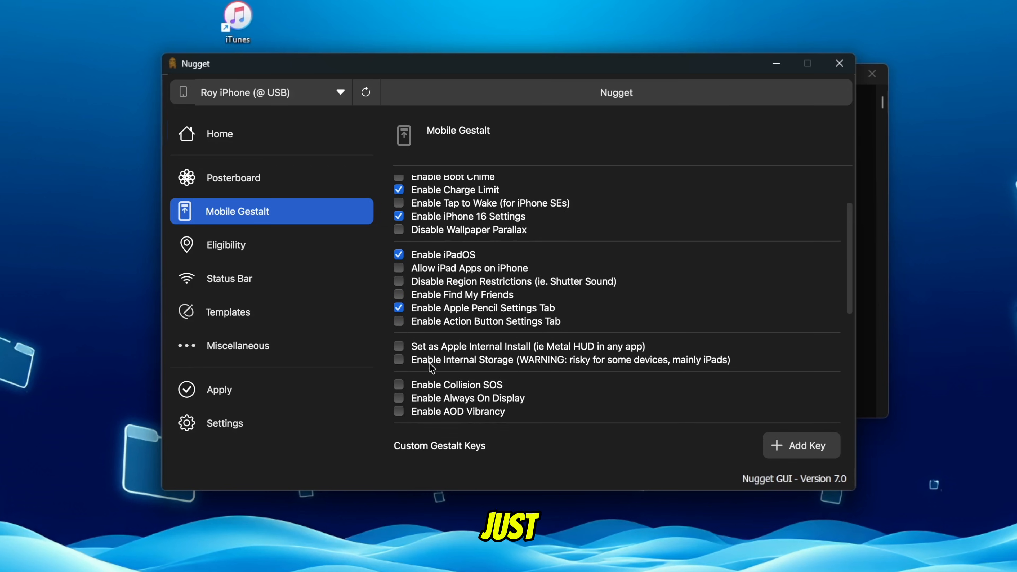
Step: Enable Apple Intelligence for unsupported devices under the Eligibility tweaks
{"action": "left_click", "coordinate": [227, 245]}
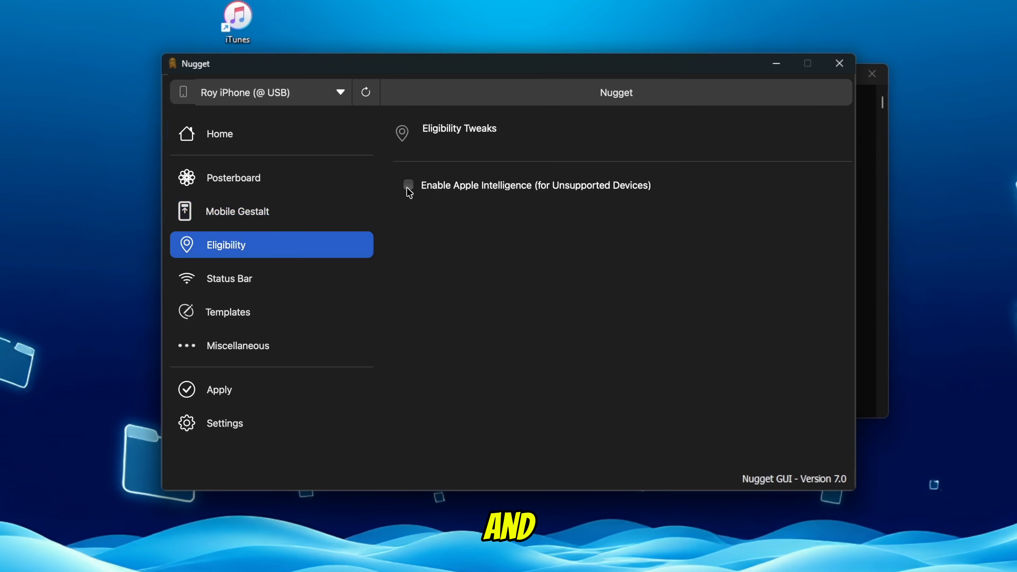
{"action": "left_click", "coordinate": [410, 185]}
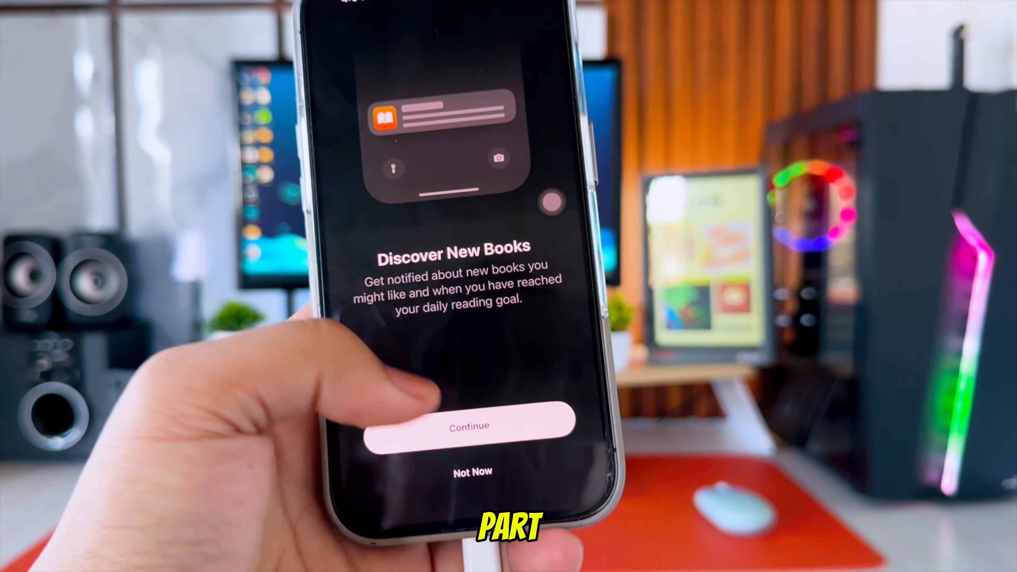
Step: Get past the Discover New Books prompt and open the Pride and Prejudice book page
{"action": "left_click", "coordinate": [468, 426]}
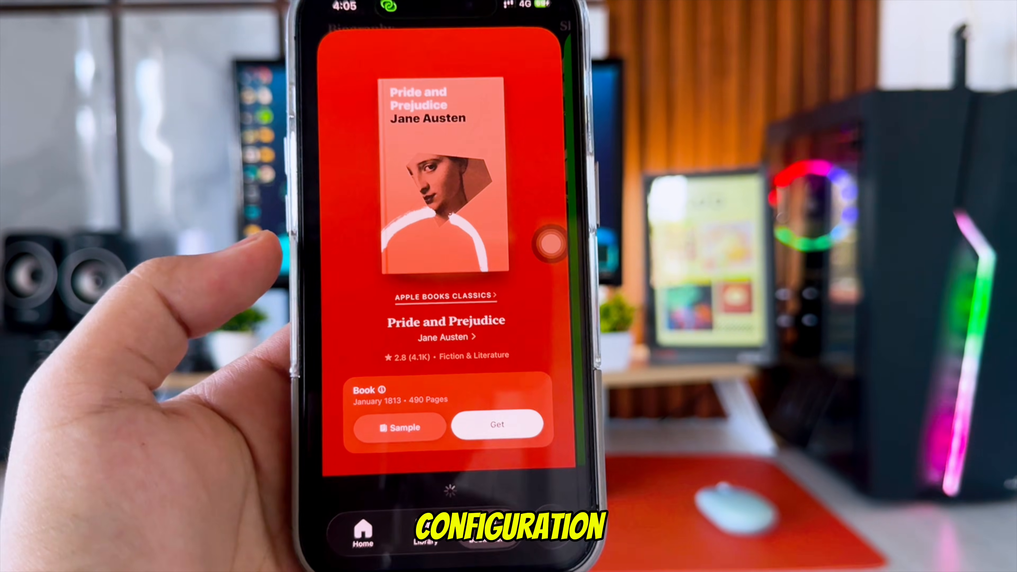
{"action": "left_click", "coordinate": [497, 424]}
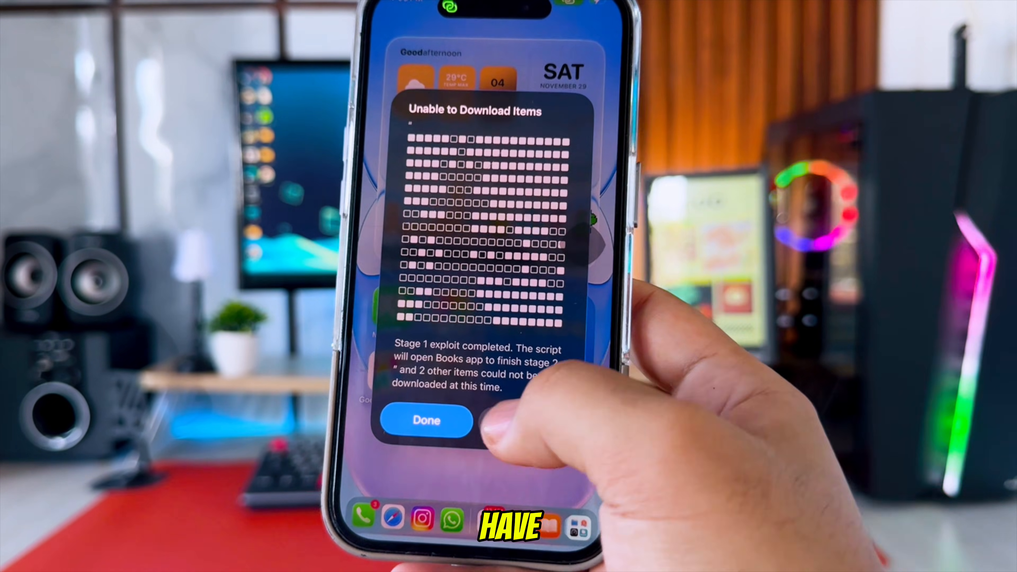
Step: Dismiss the stage 1 completion notice and reopen Books from the app switcher to finish stage 2
{"action": "left_click", "coordinate": [426, 420]}
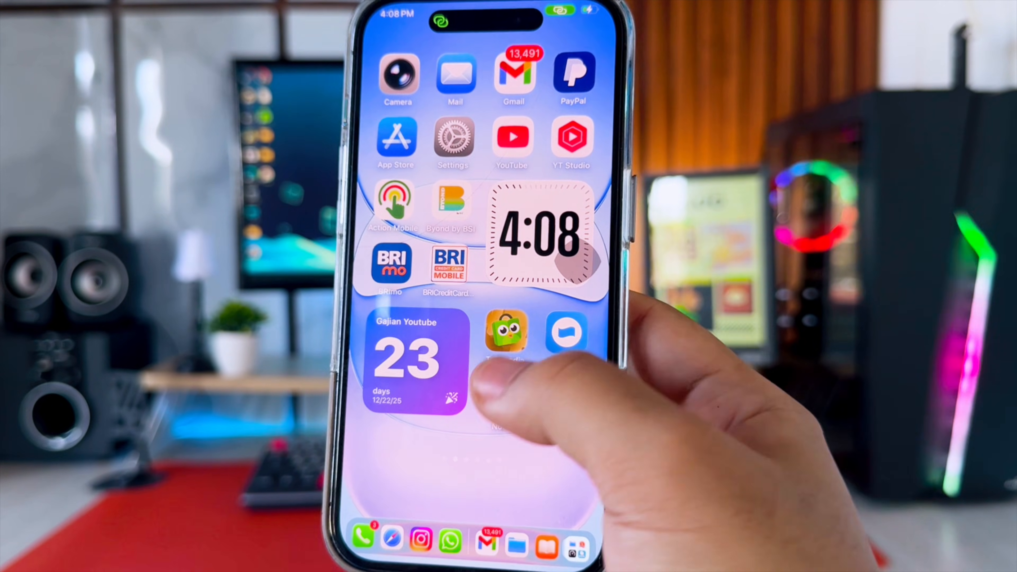
{"action": "scroll", "scroll_direction": "left", "scroll_amount": 3}
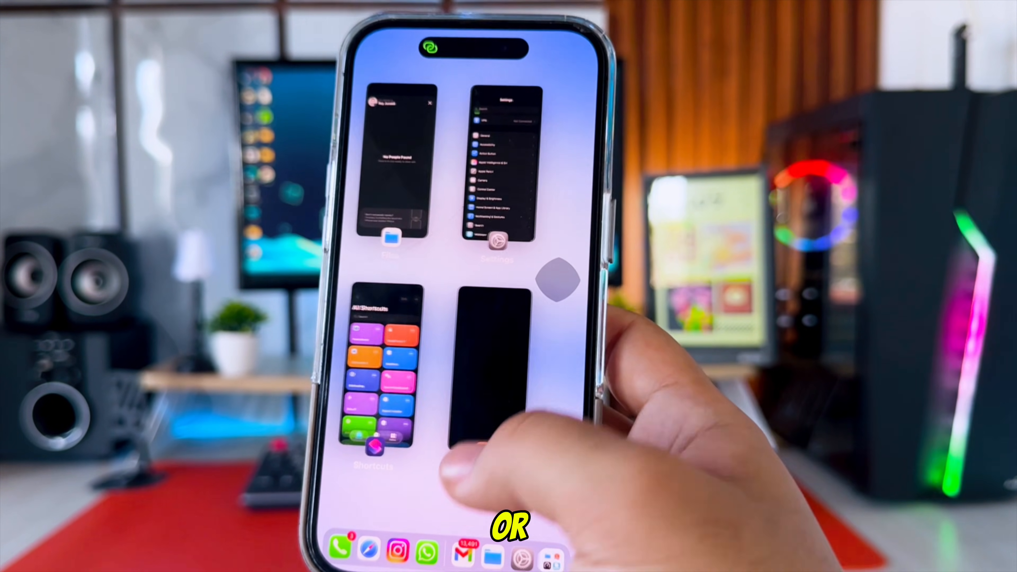
{"action": "left_click", "coordinate": [496, 370]}
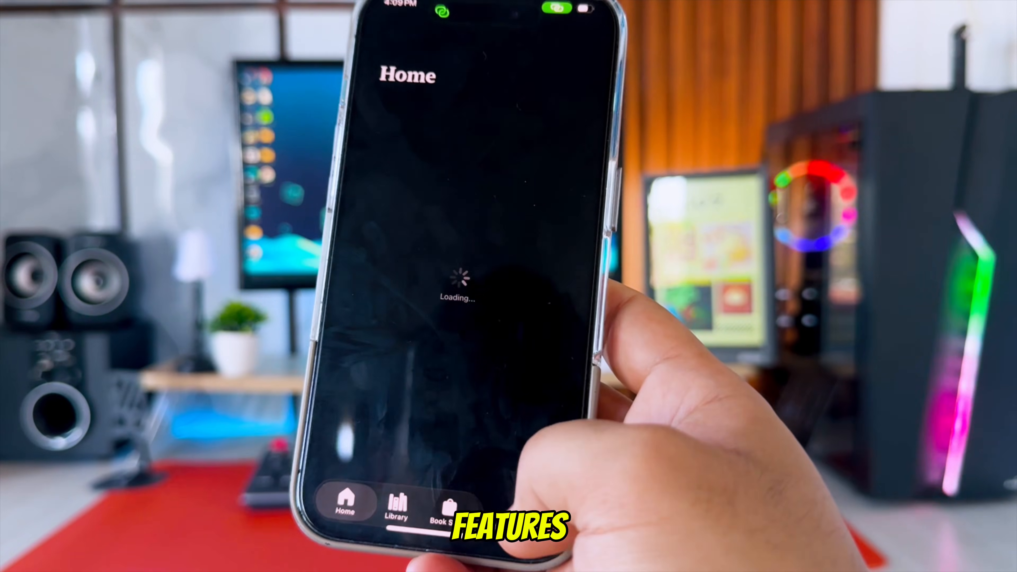